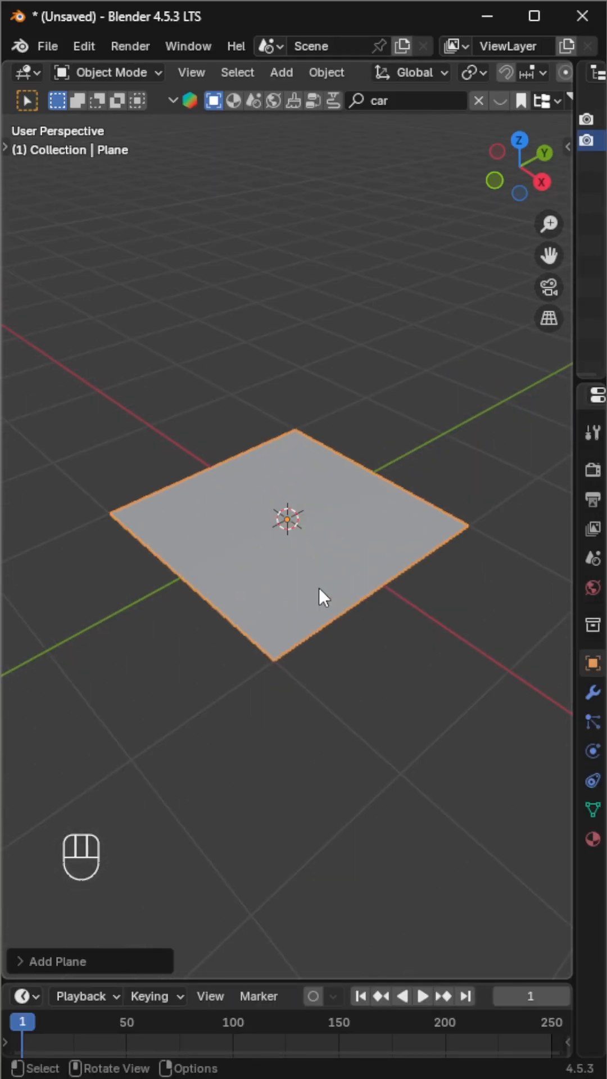
Step: In Edit Mode, extrude the plane's two opposite edge strips upward into low raised islands
key(Tab)
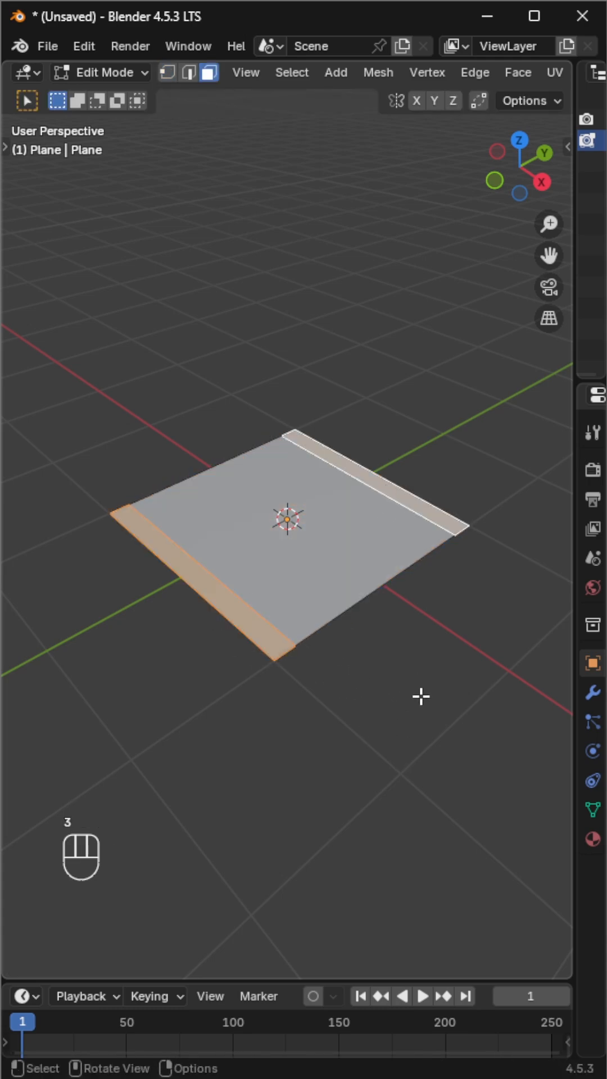
key(e)
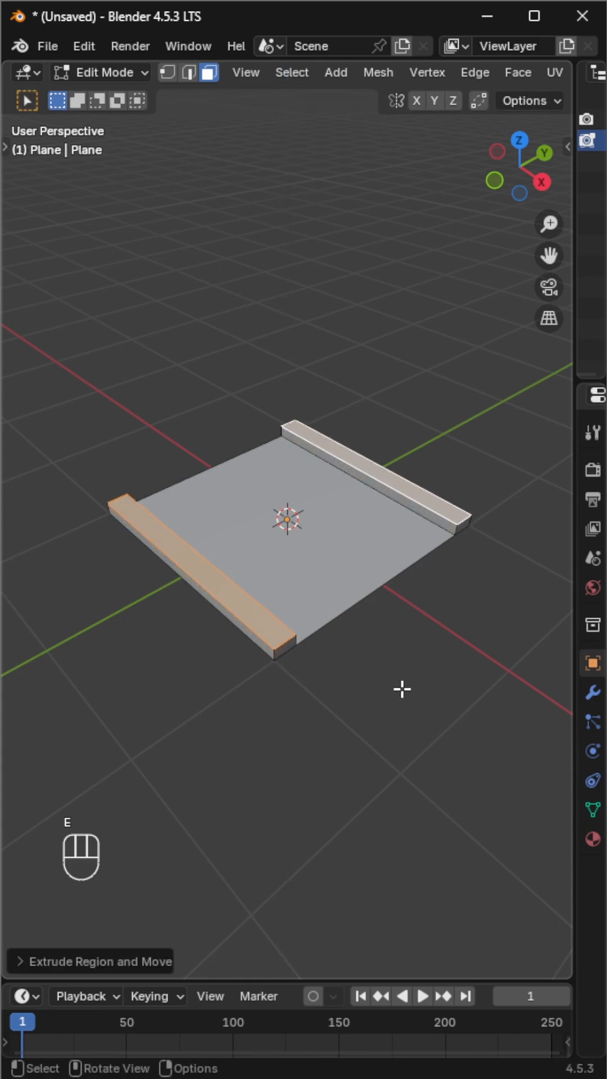
Step: Loop-cut a centre divider strip through the road and bevel the island edges
key(ctrl+r)
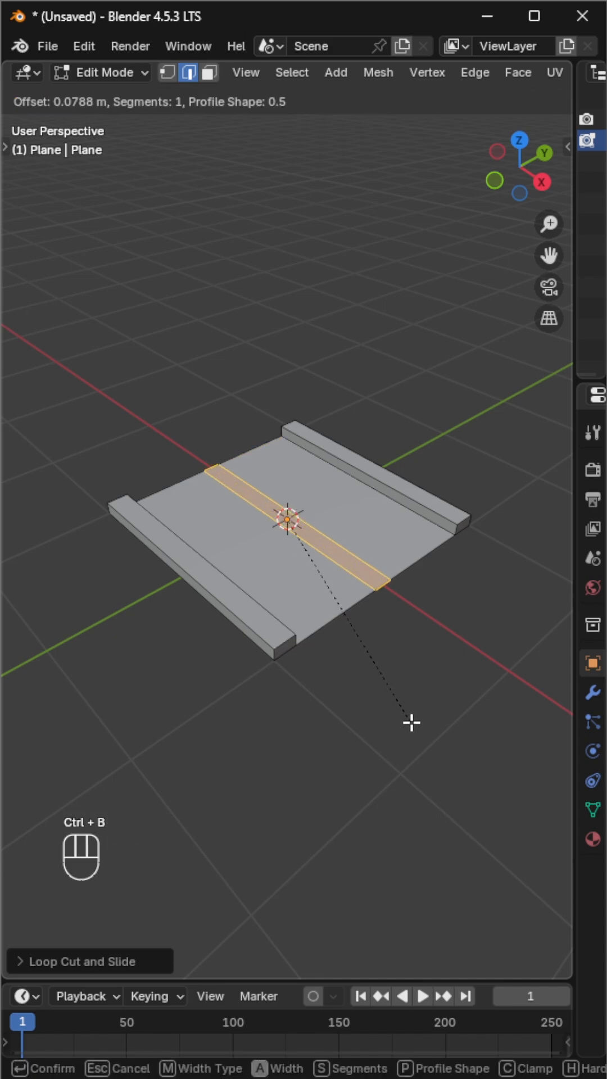
click(296, 523)
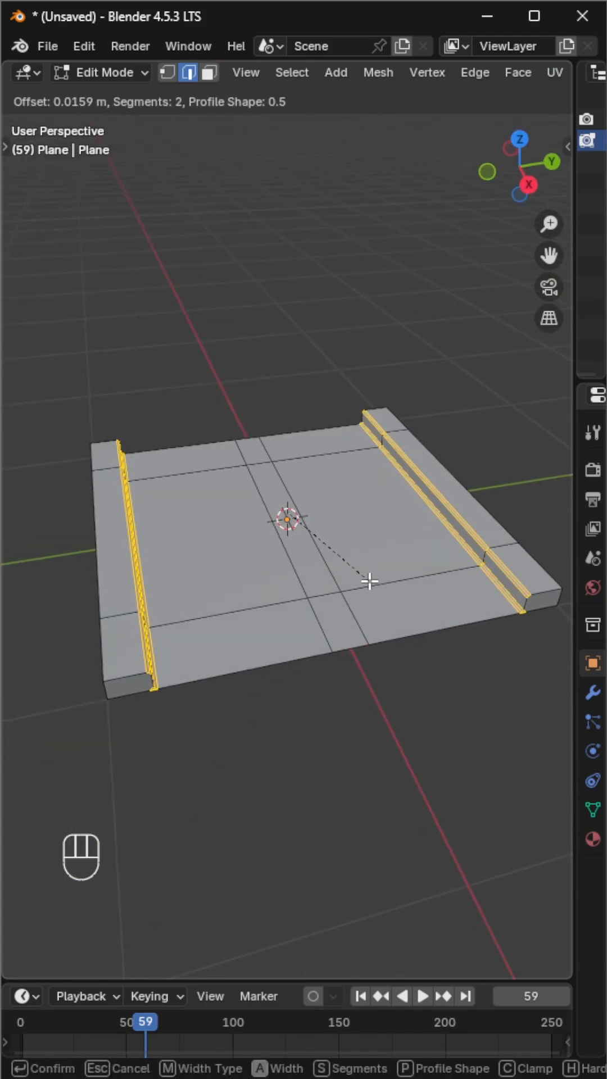
key(Tab)
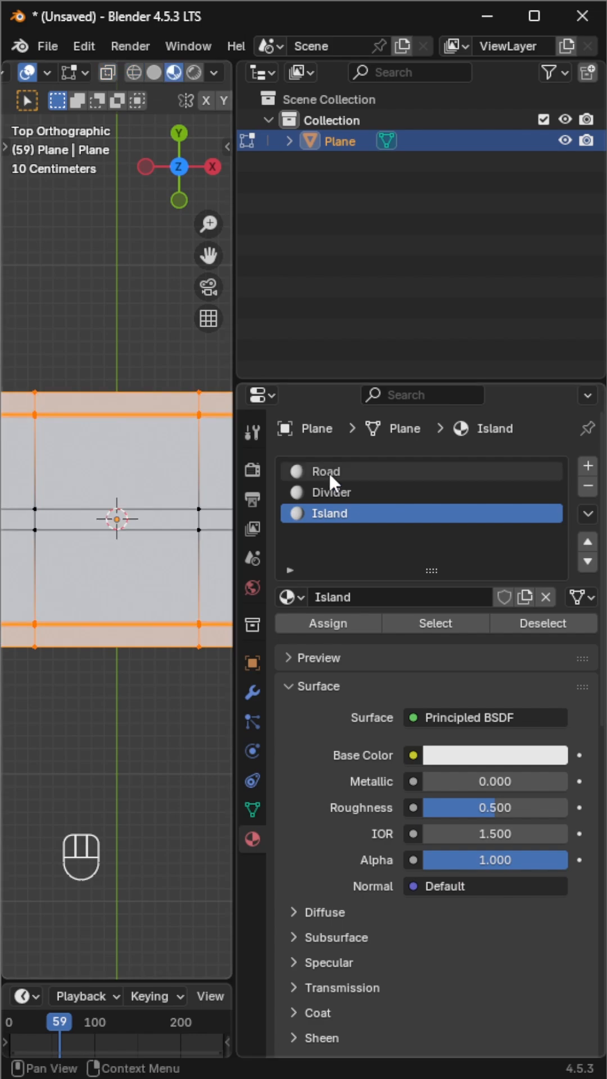
Step: Add a NURBS path alongside the road mesh and leave its Edit Mode
key(shift+a)
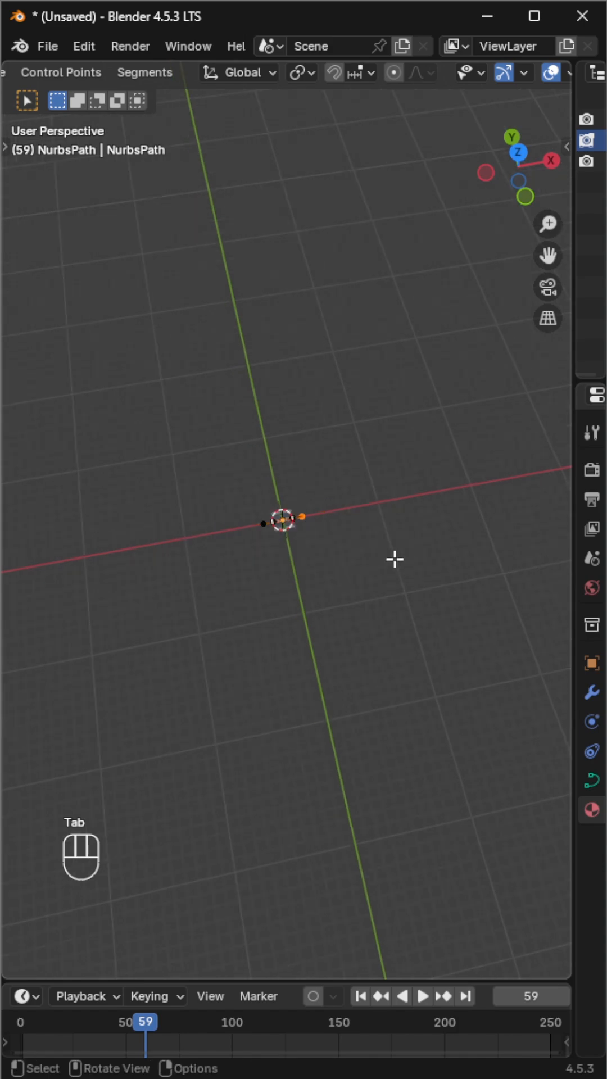
key(Tab)
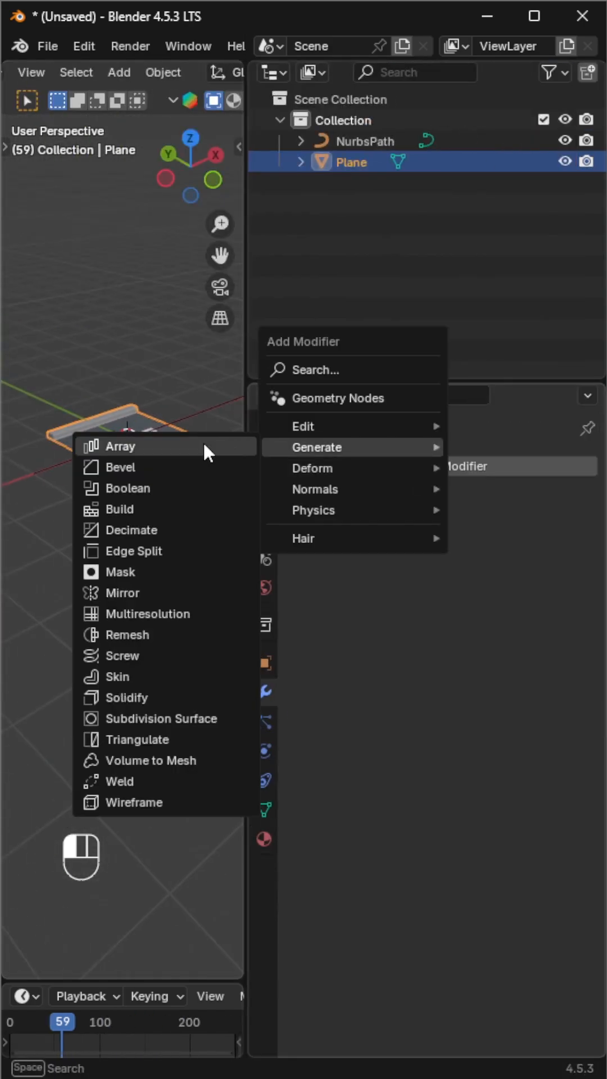
Step: Add an Array modifier fitted to the NurbsPath length, plus a Curve modifier
click(120, 446)
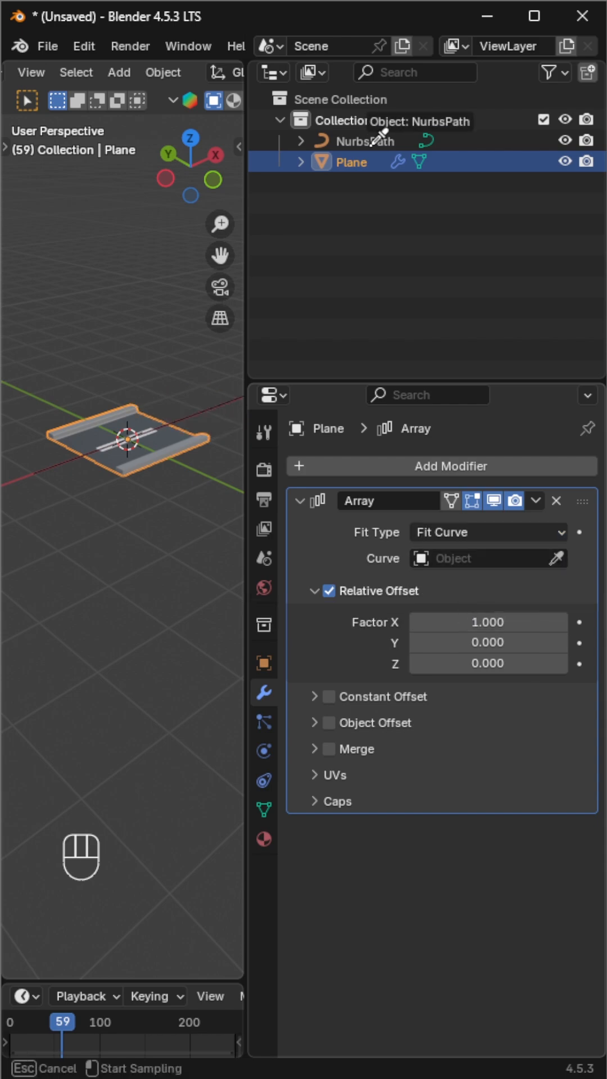
click(440, 466)
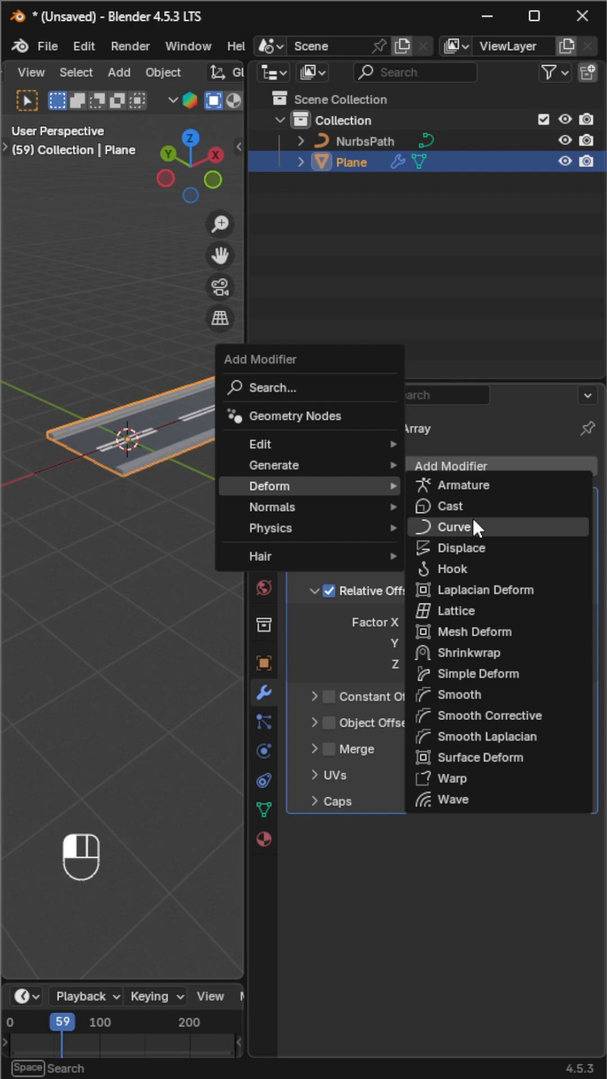
click(457, 527)
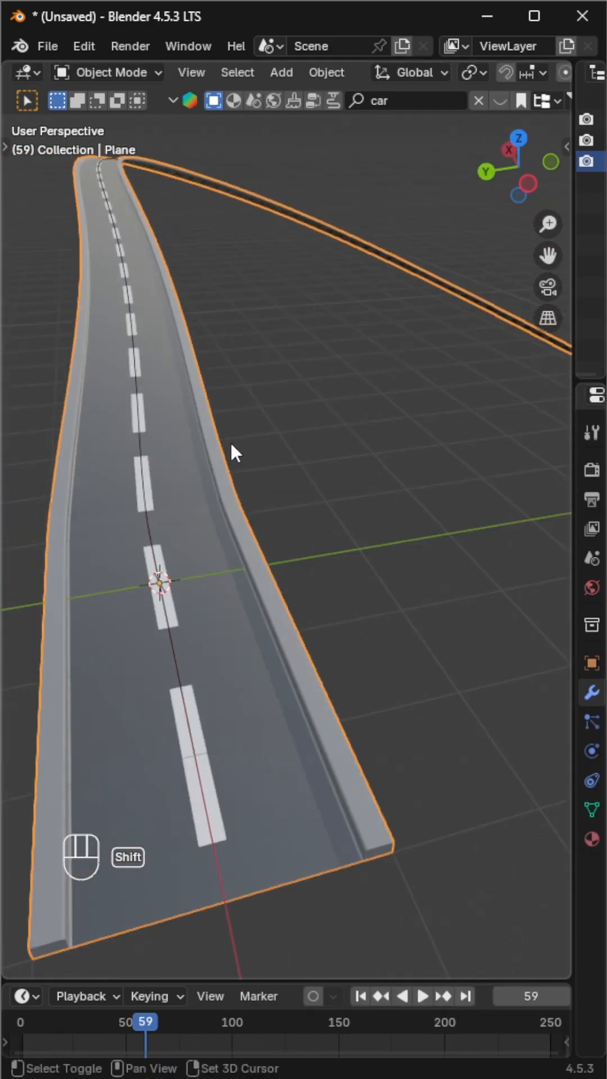
Step: Toggle Edit Mode on the road to refresh its Curve deformation along NurbsPath
key(Tab)
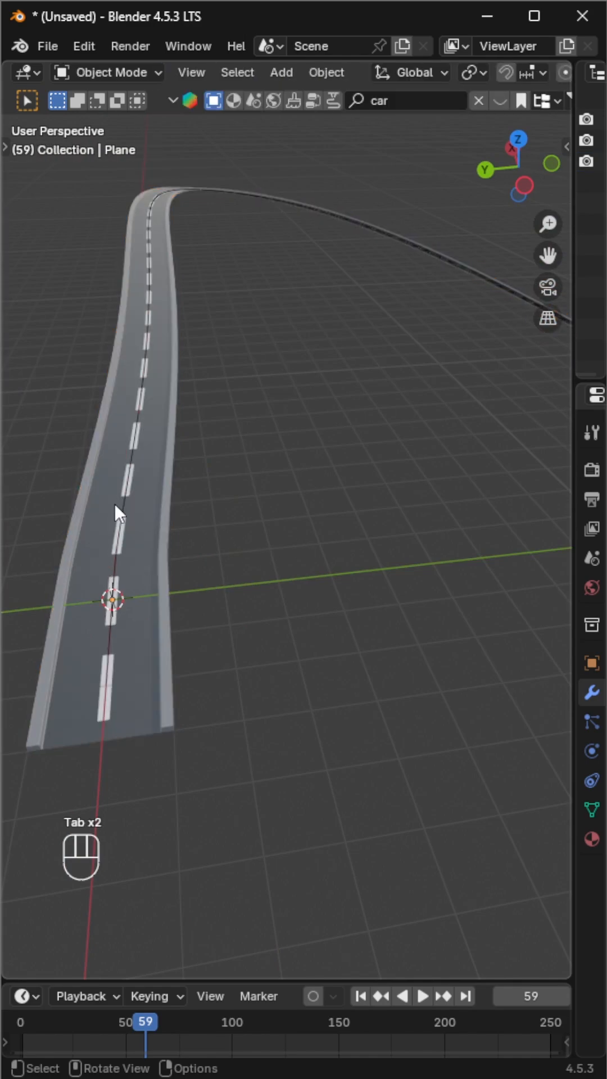